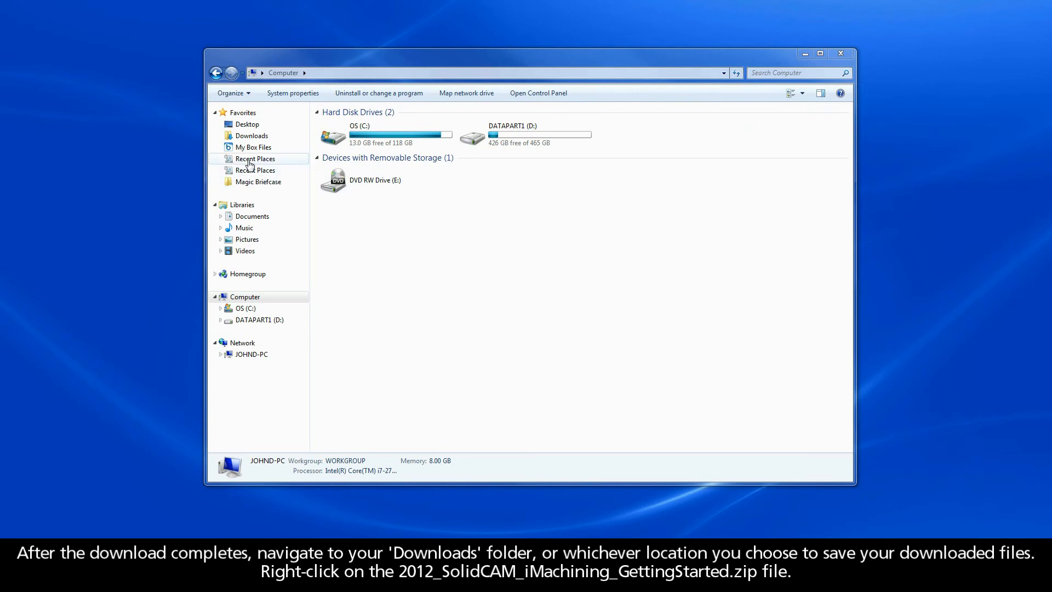
# Step: Browse from OS (C:) through Users to the Downloads folder holding the zip
pyautogui.click(251, 136)
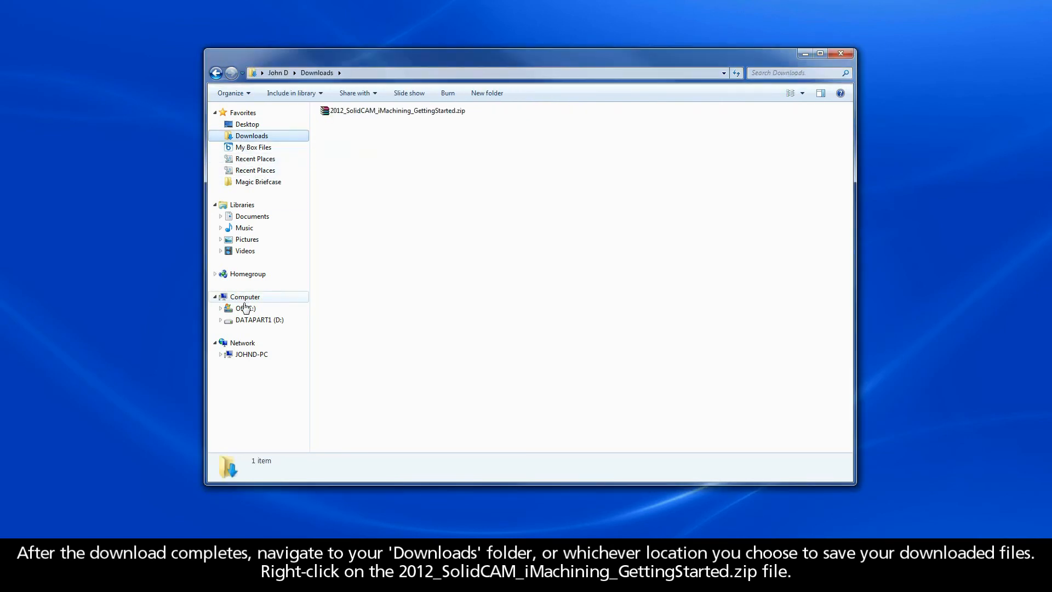
pyautogui.click(244, 308)
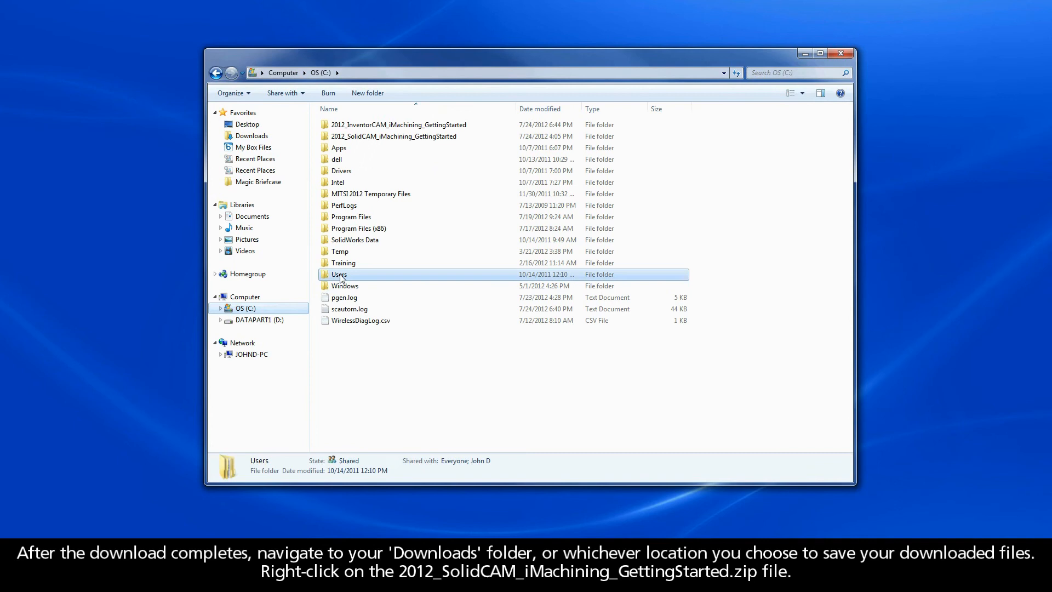
pyautogui.doubleClick(339, 274)
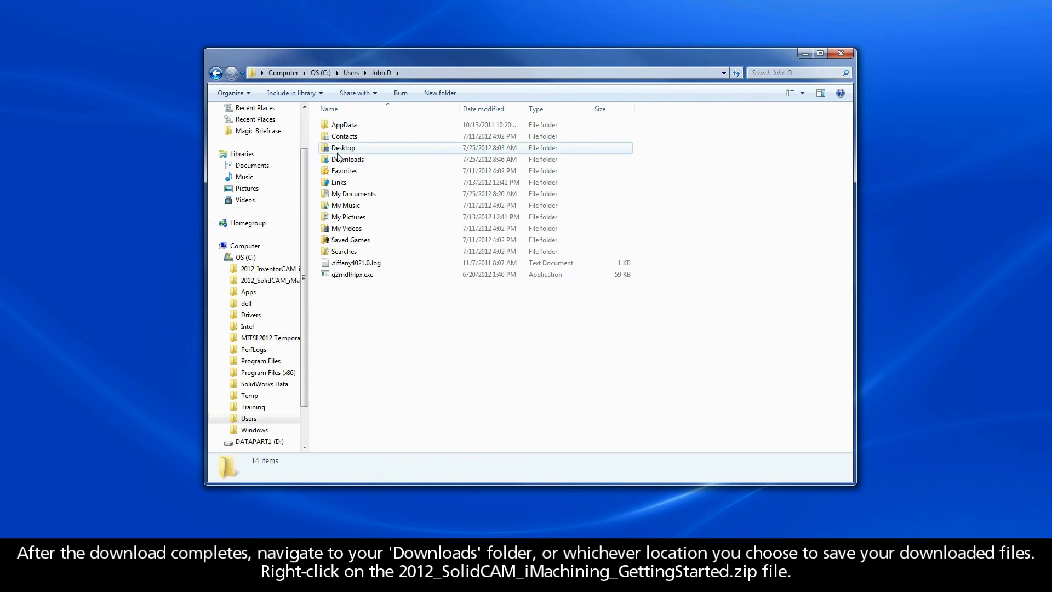
pyautogui.doubleClick(348, 158)
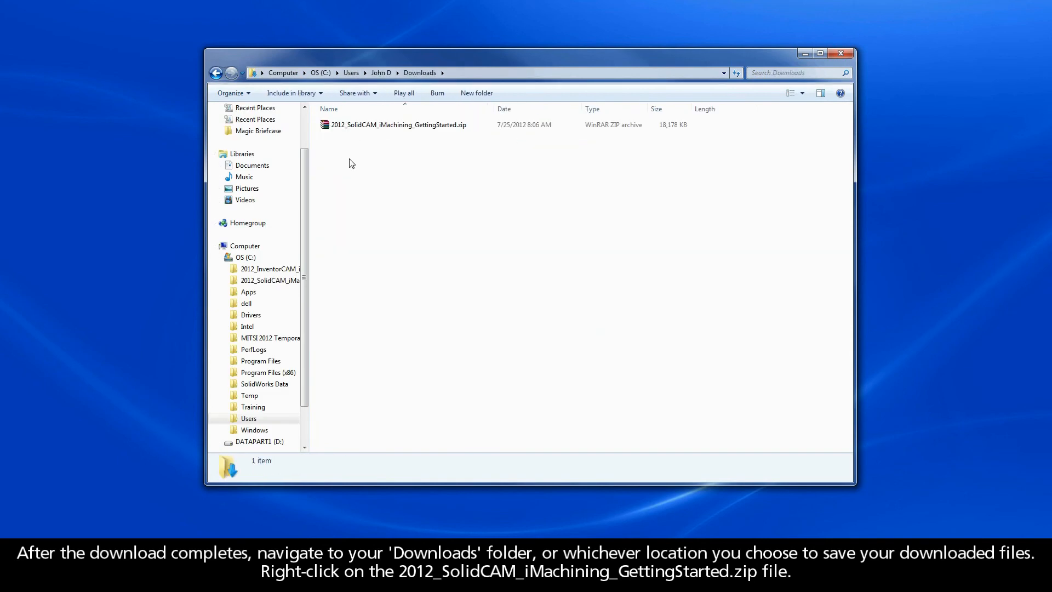
# Step: Extract the zip via 'Extract to 2012_SolidCAM_iMachining_GettingStarted\'
pyautogui.rightClick(399, 124)
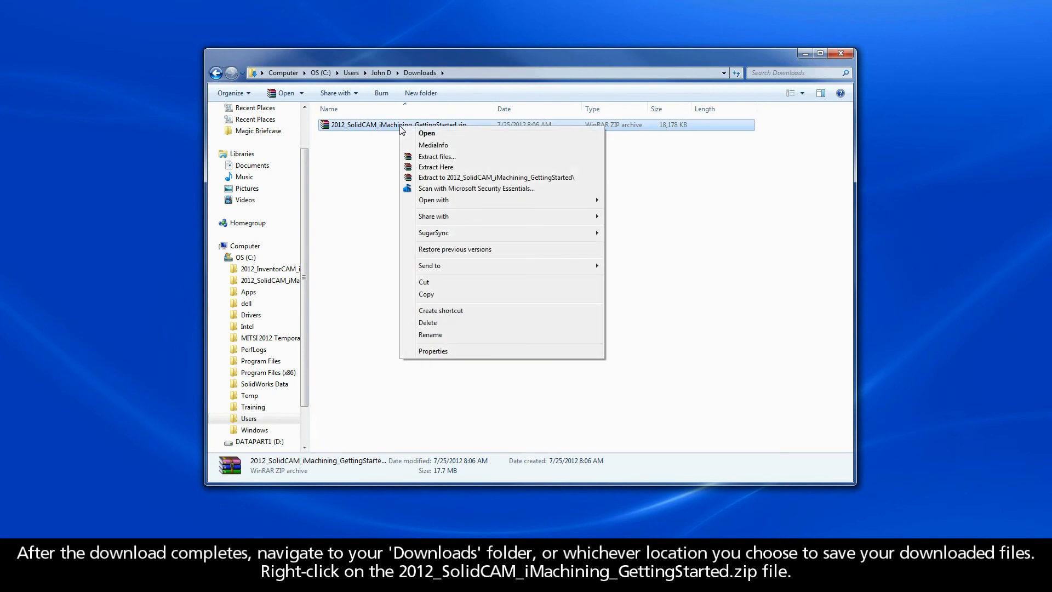
pyautogui.moveTo(435, 167)
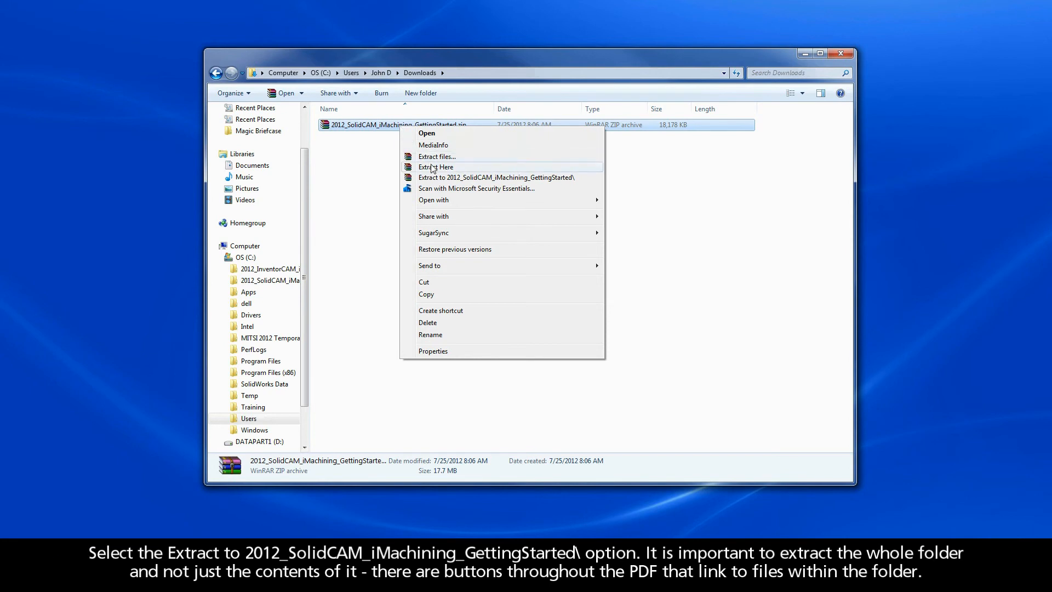
pyautogui.moveTo(435, 178)
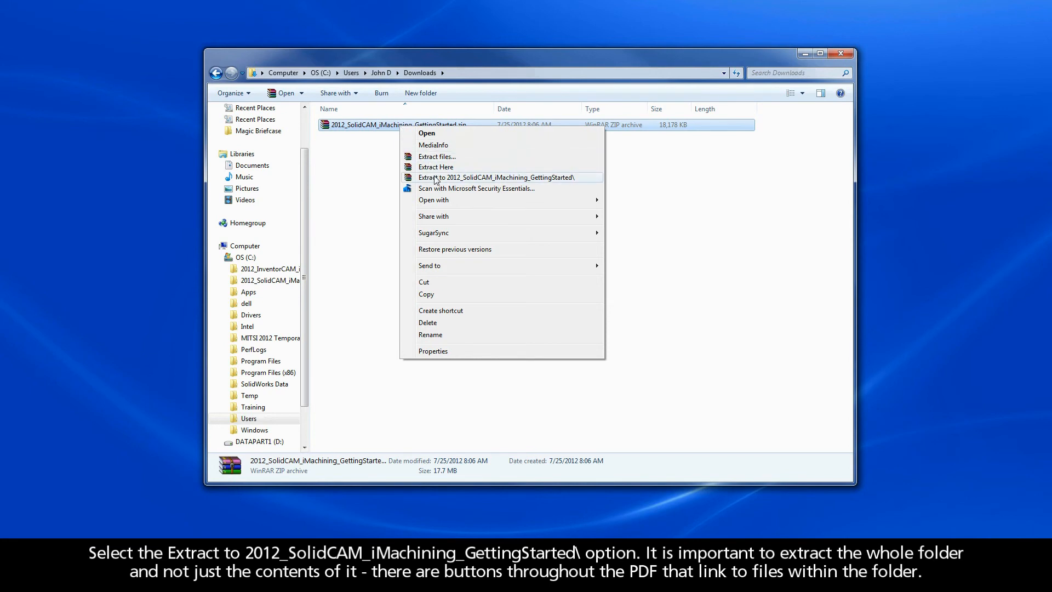
pyautogui.click(496, 178)
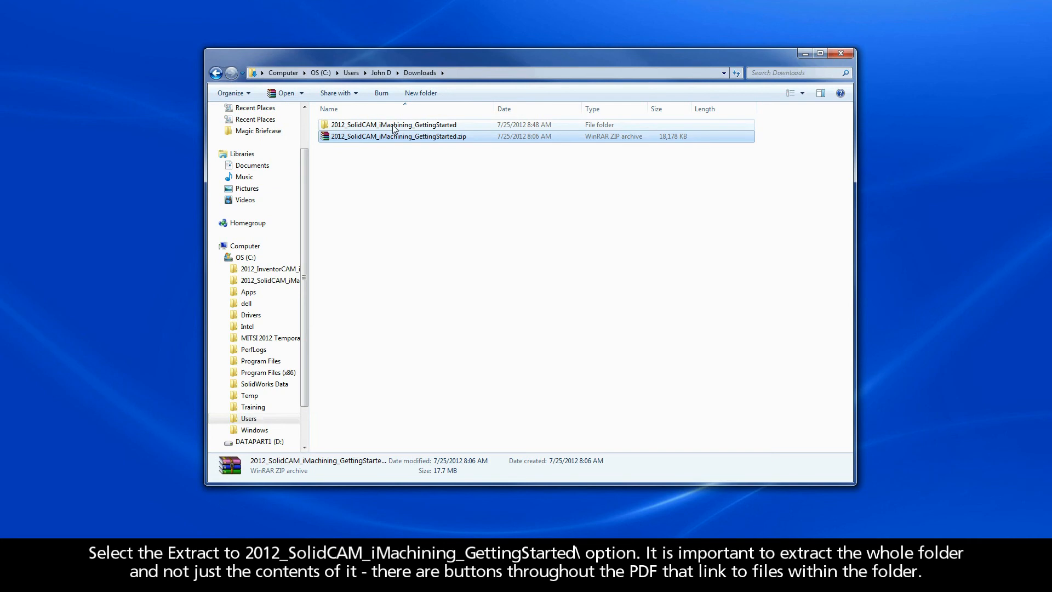
# Step: Enter the extracted folder and launch the Getting Started PDF in Adobe Reader
pyautogui.click(394, 124)
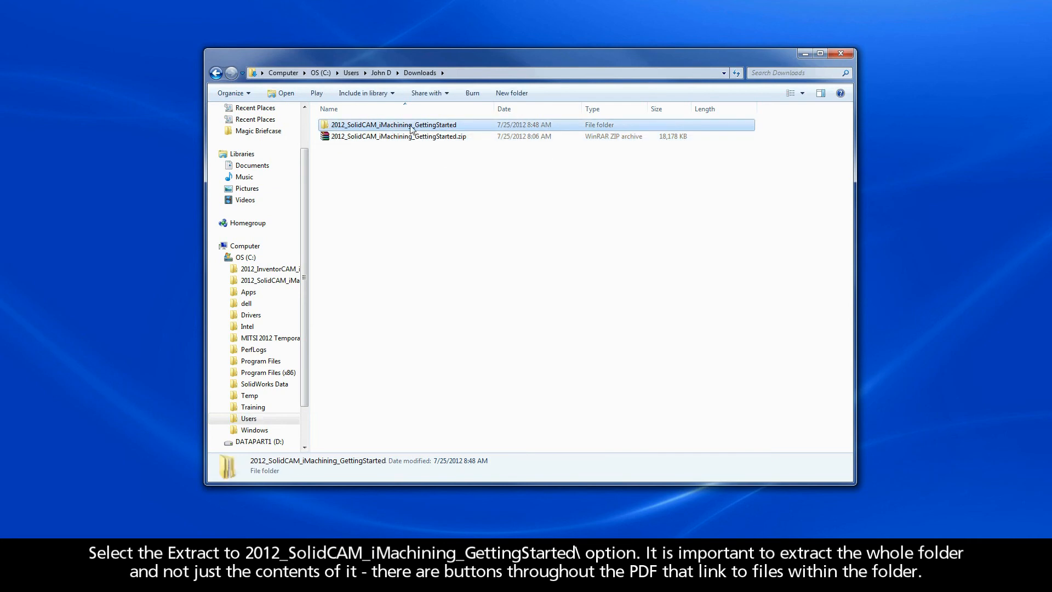
pyautogui.moveTo(417, 127)
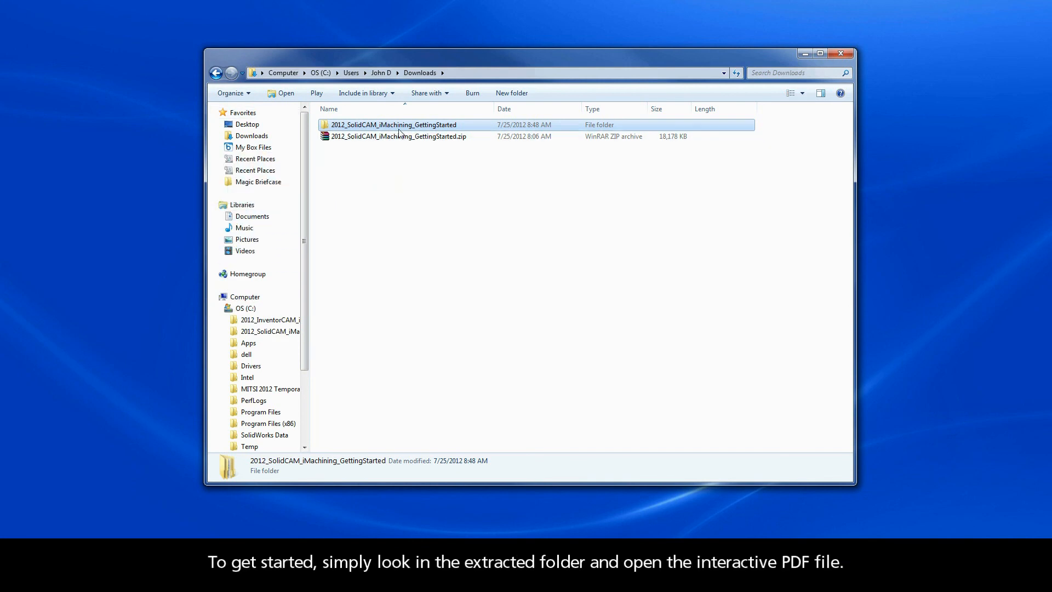
pyautogui.doubleClick(394, 124)
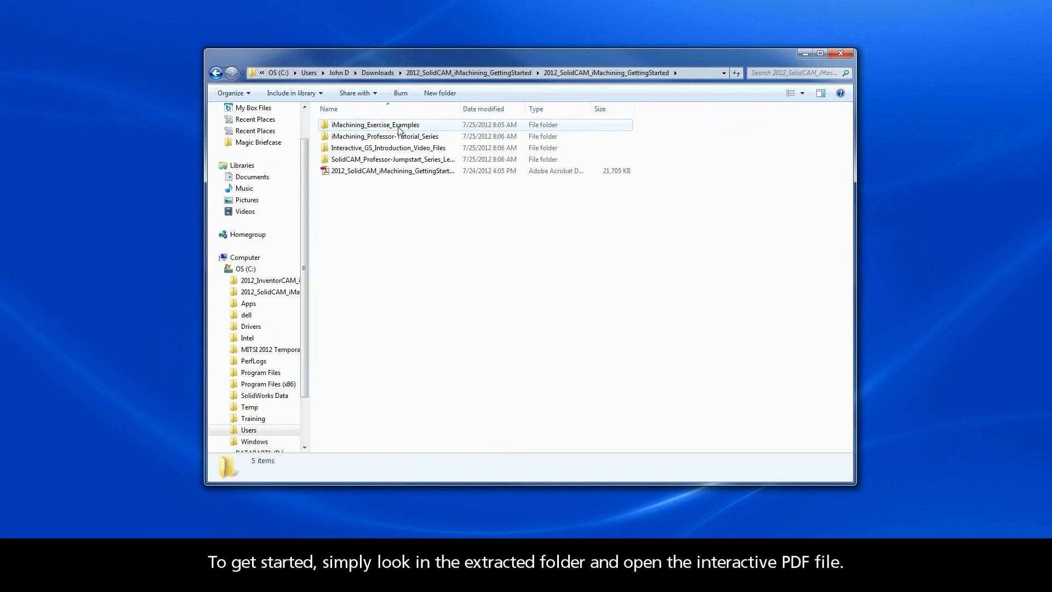
pyautogui.click(392, 171)
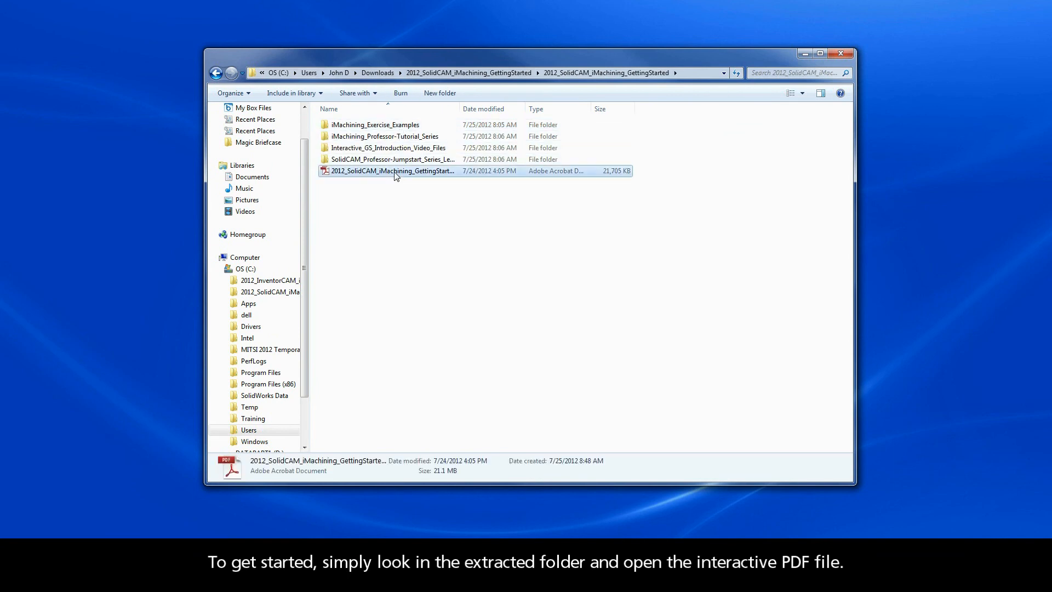
pyautogui.doubleClick(392, 171)
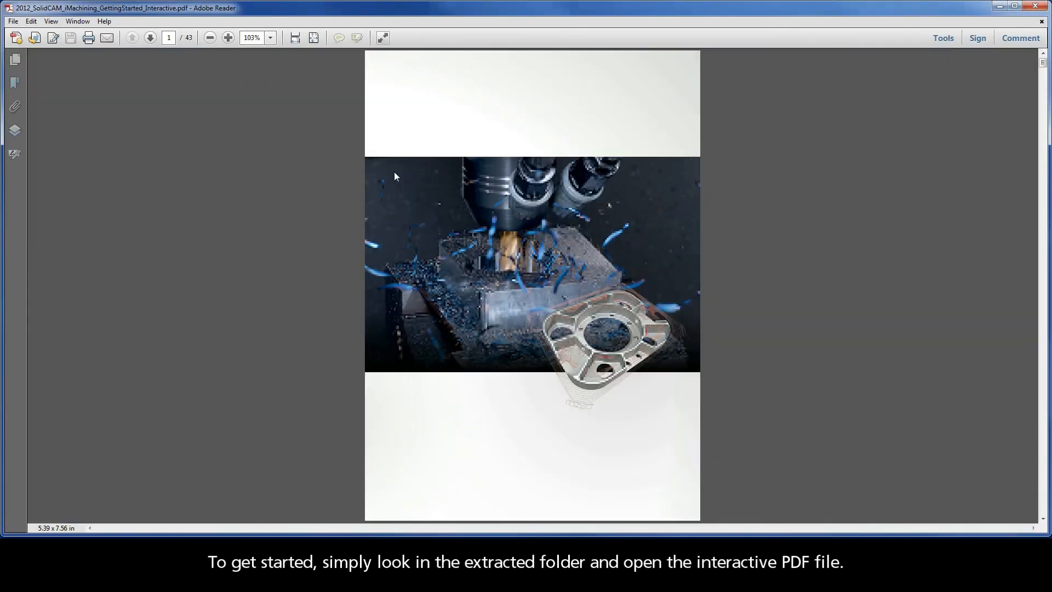
# Step: Show page thumbnails, jump to Chapter 1 Introduction, advance a page, then return to the cover
pyautogui.click(14, 59)
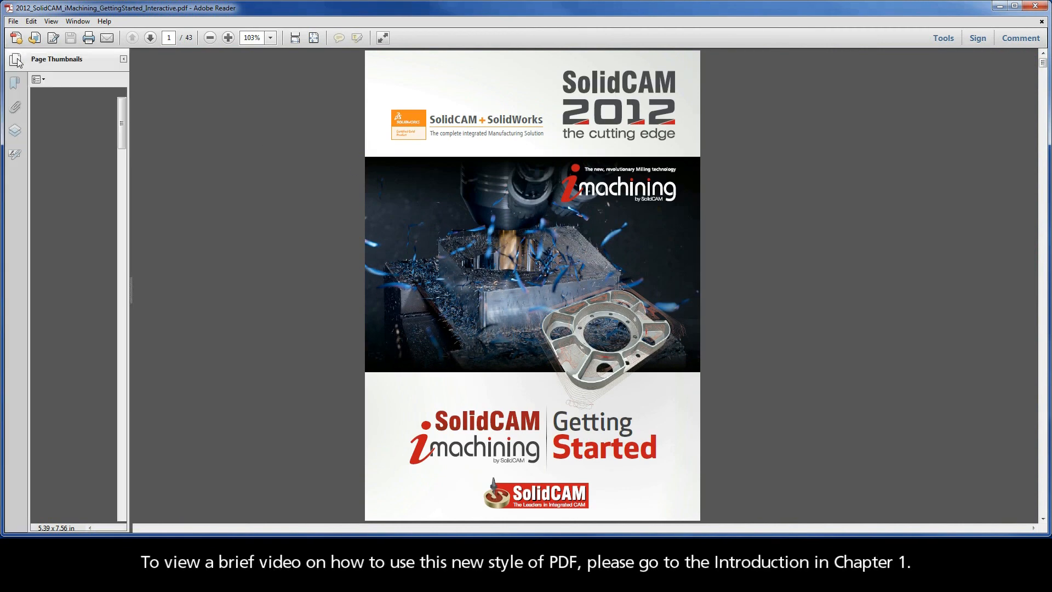
pyautogui.click(14, 58)
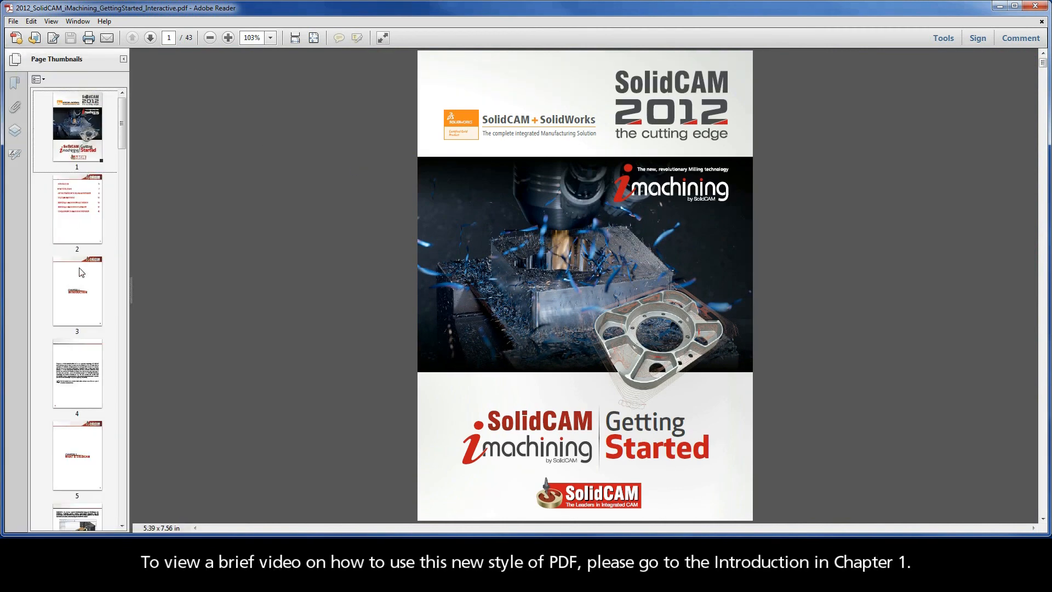
pyautogui.click(77, 294)
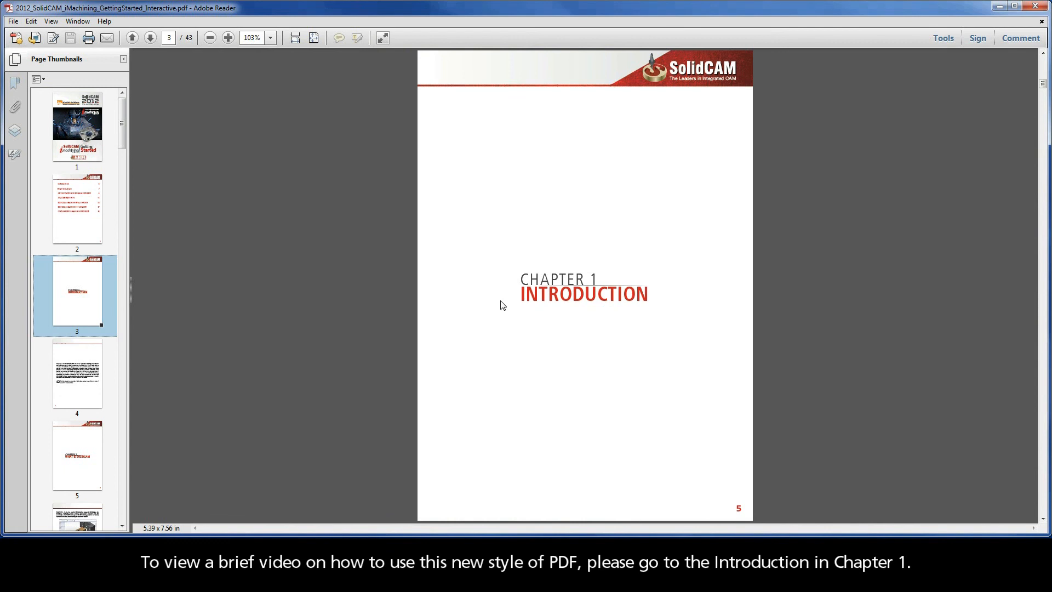
pyautogui.click(150, 37)
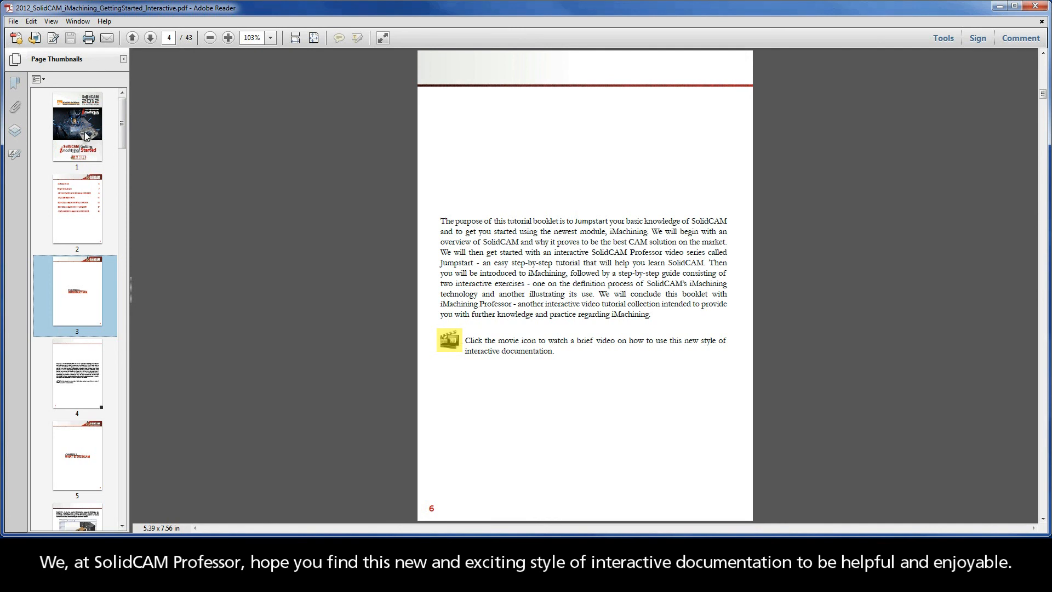
pyautogui.click(77, 128)
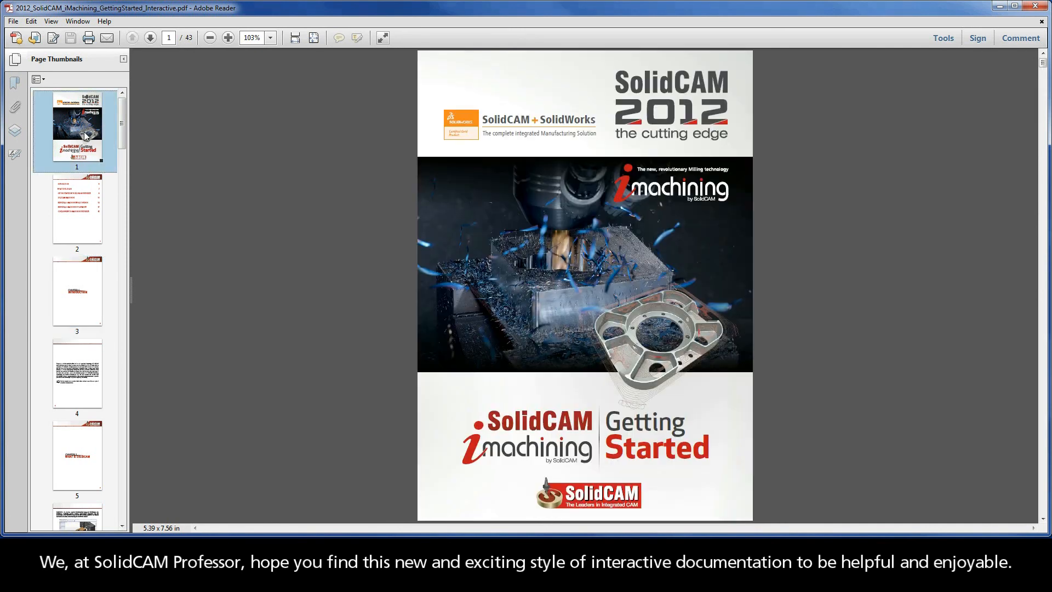